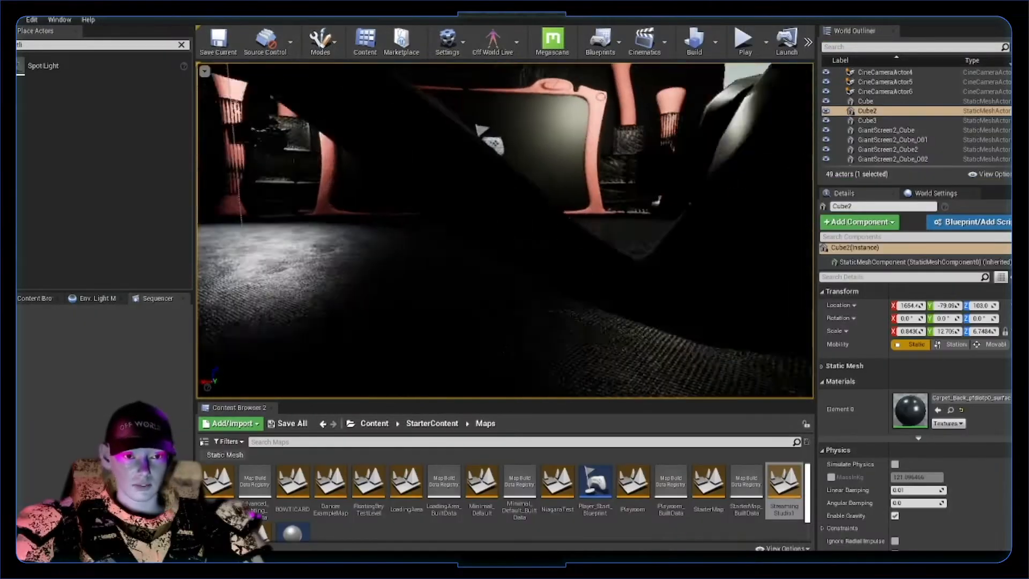
# Inspect the giant screen object in wireframe, return to lit shading, then bring up OBS Studio.
pyautogui.click(865, 101)
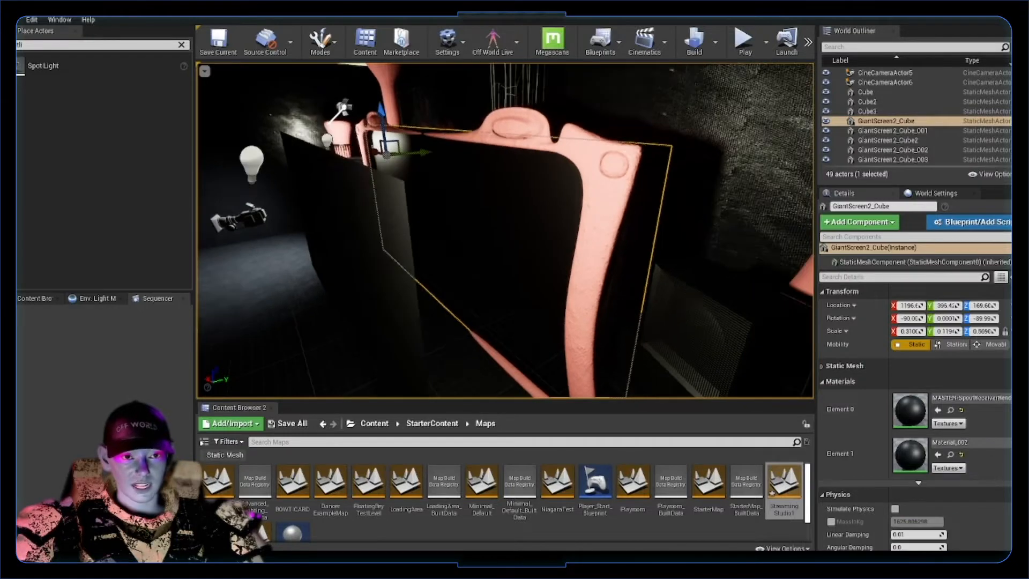
pyautogui.click(203, 70)
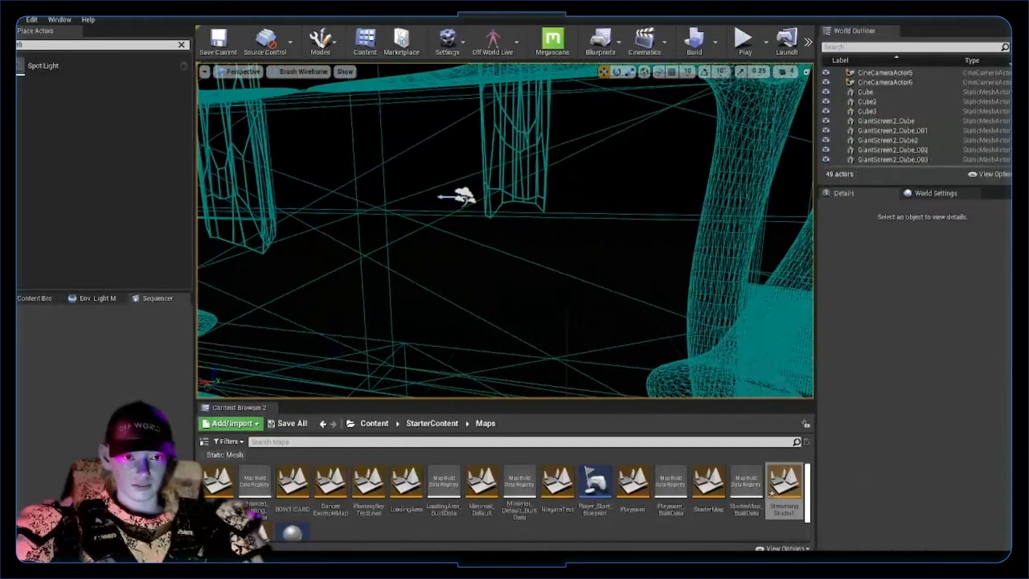
pyautogui.click(886, 121)
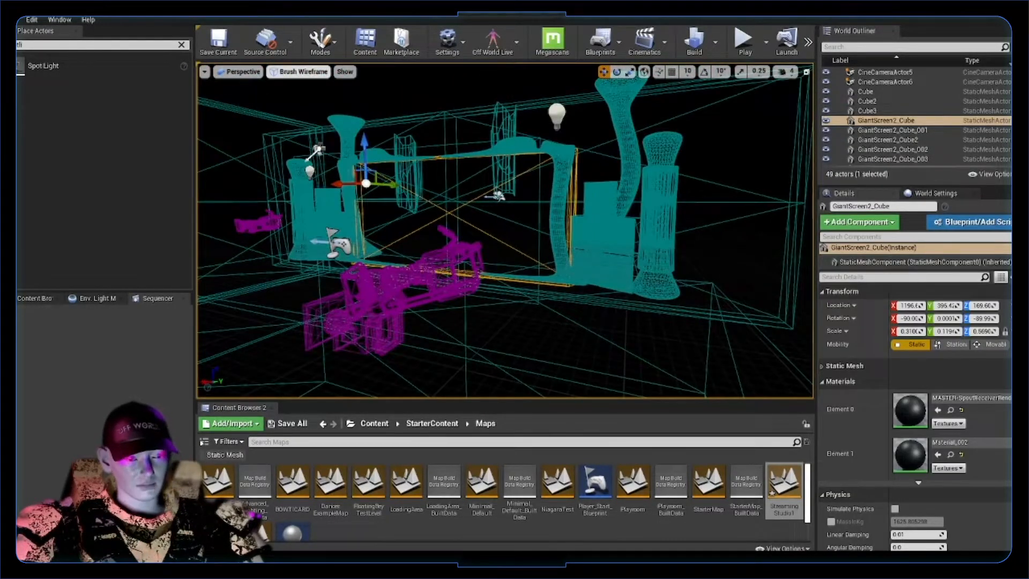
pyautogui.click(299, 72)
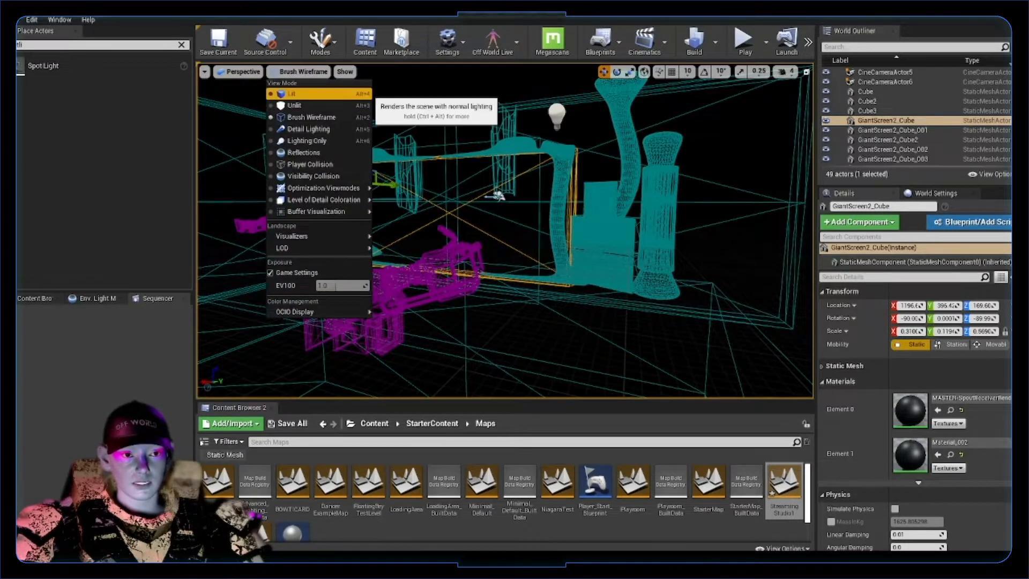
pyautogui.click(292, 94)
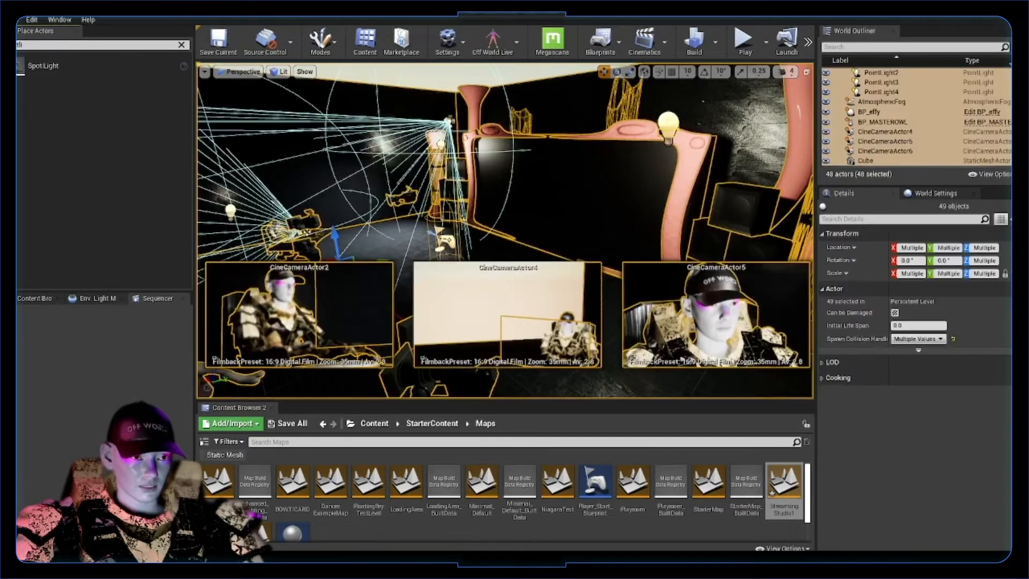
pyautogui.click(887, 120)
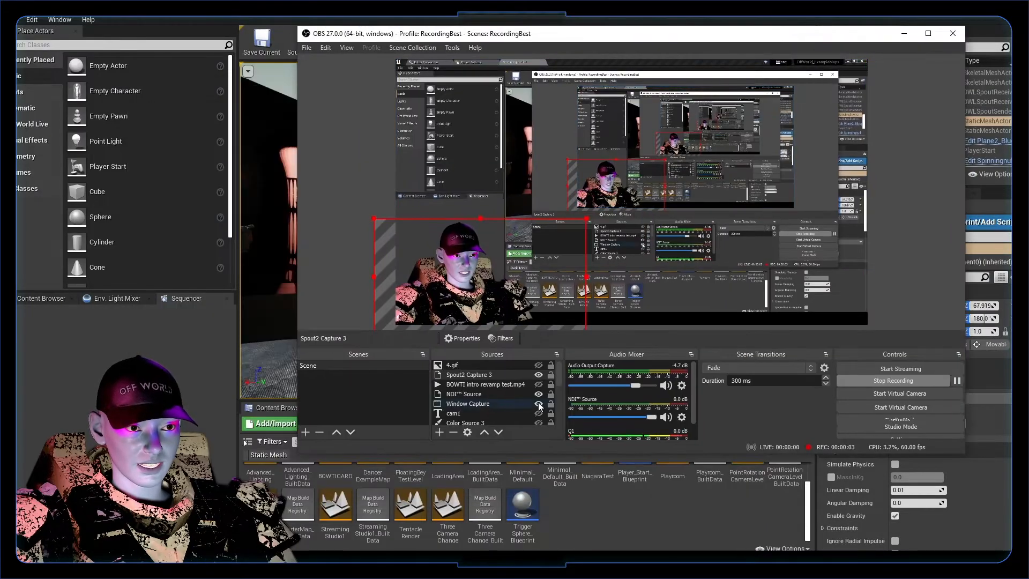
# Add a Spout filter named OBSoutput1 to the BOWTI intro revamp test.mp4 source.
pyautogui.click(486, 383)
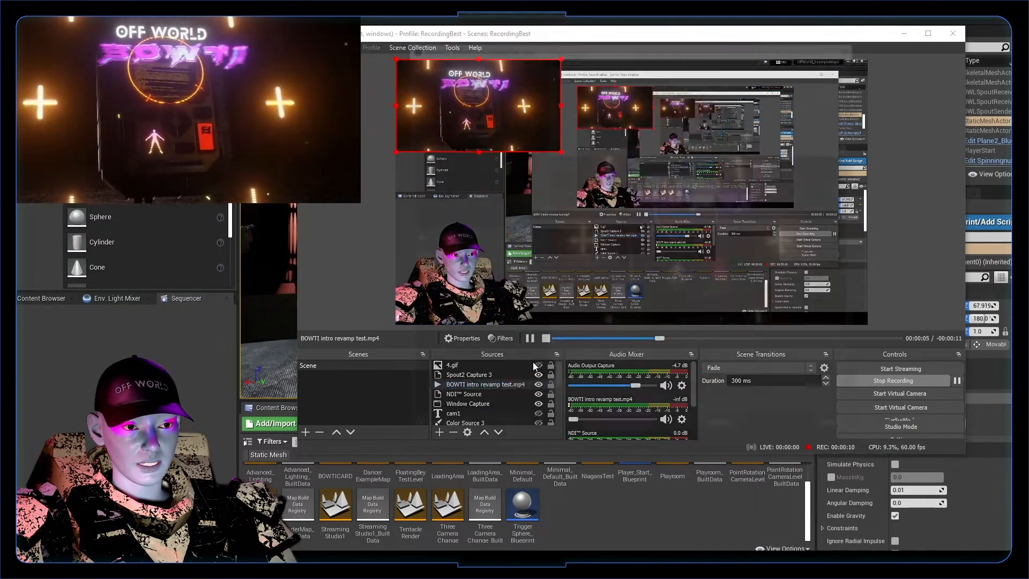
pyautogui.click(503, 337)
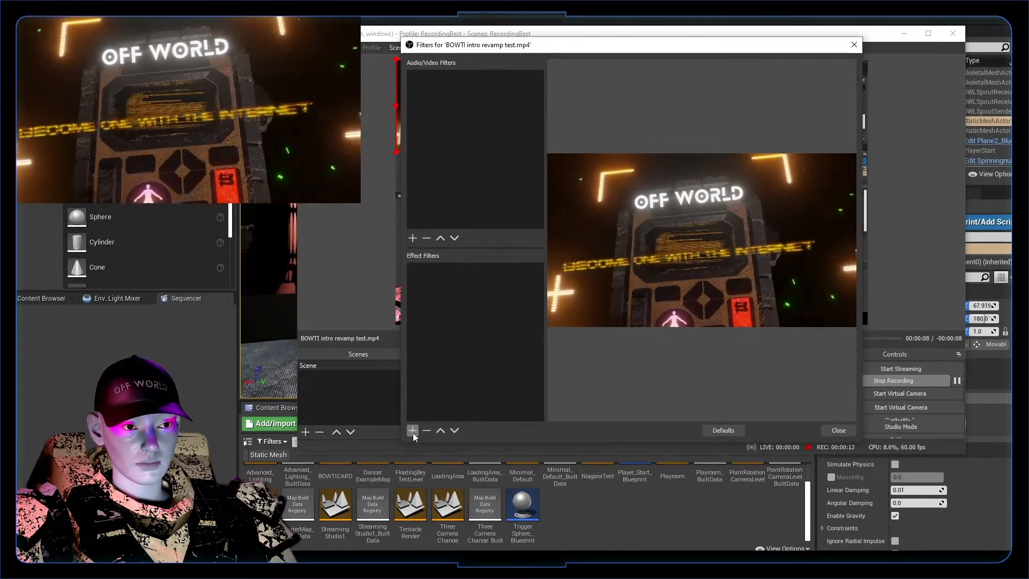
pyautogui.click(413, 431)
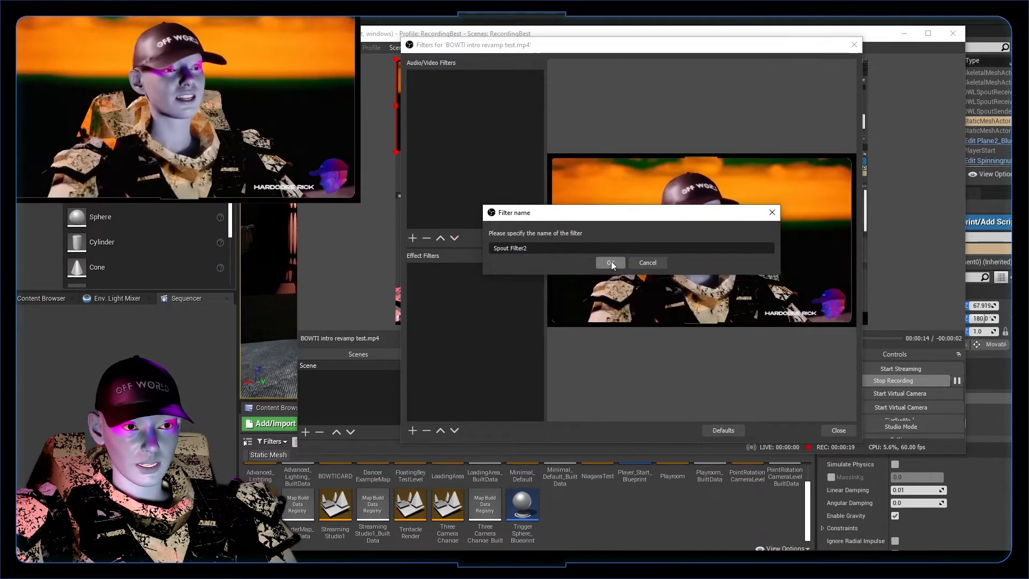
pyautogui.click(609, 264)
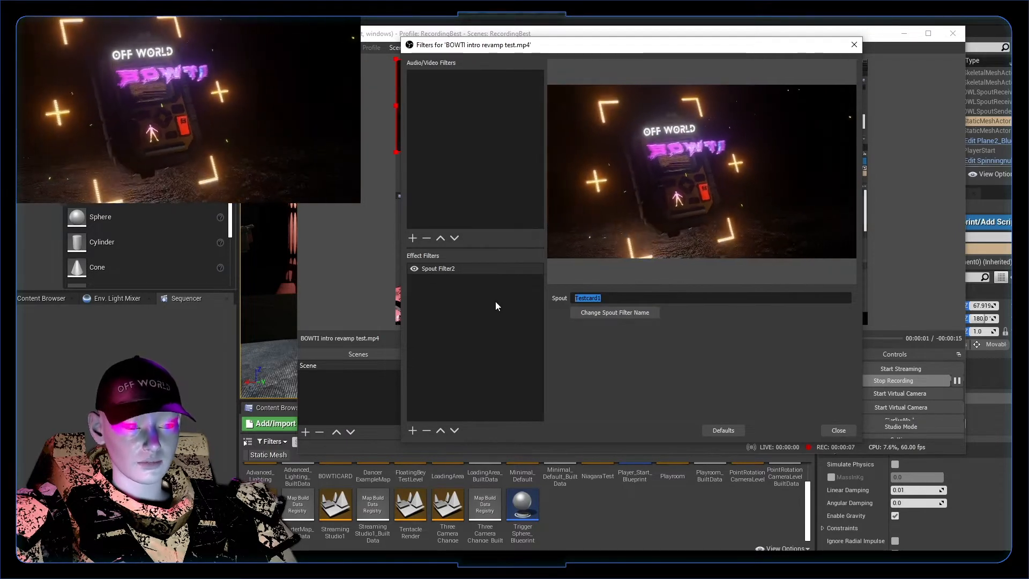
pyautogui.write('OBSoutput1')
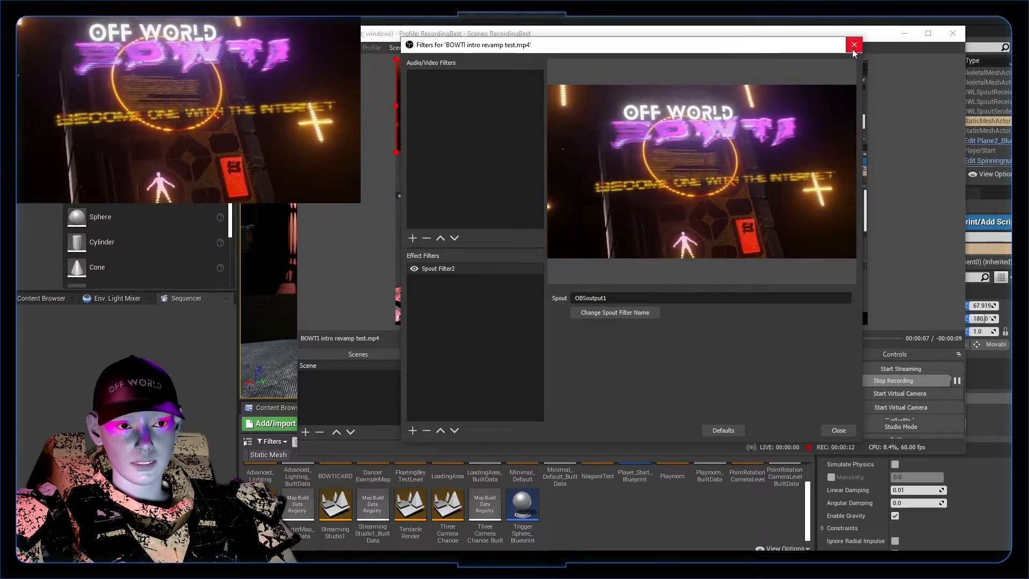
pyautogui.click(854, 45)
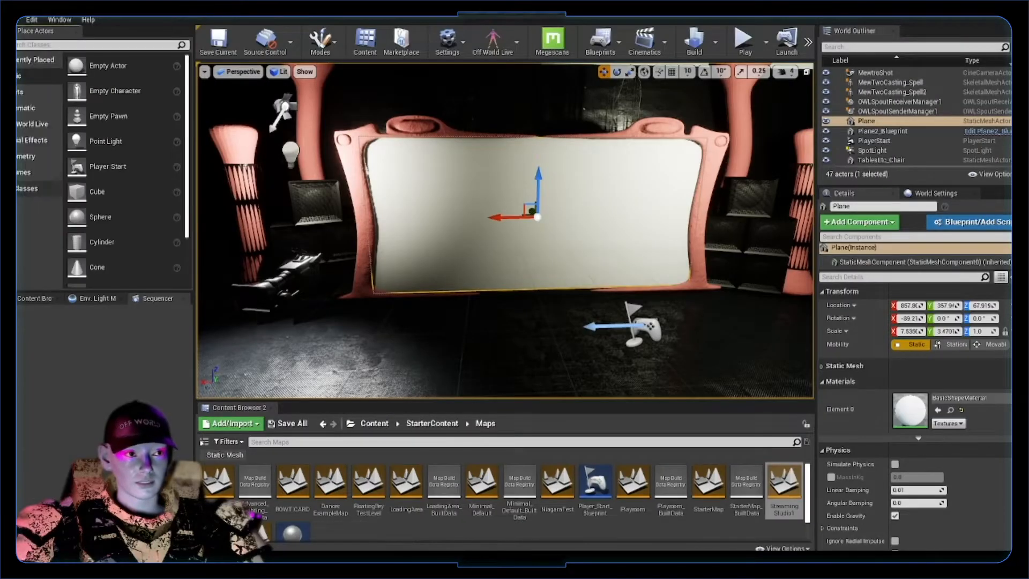
# Add a Spout receiver entry taking OBS_Output1 and create a new render target for it.
pyautogui.scroll(-3)
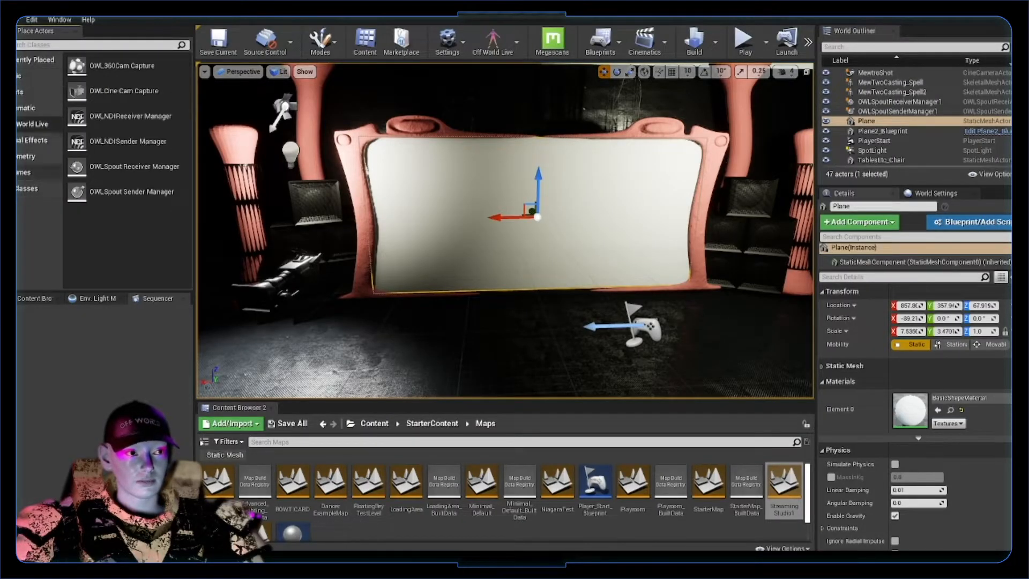
pyautogui.moveTo(134, 166)
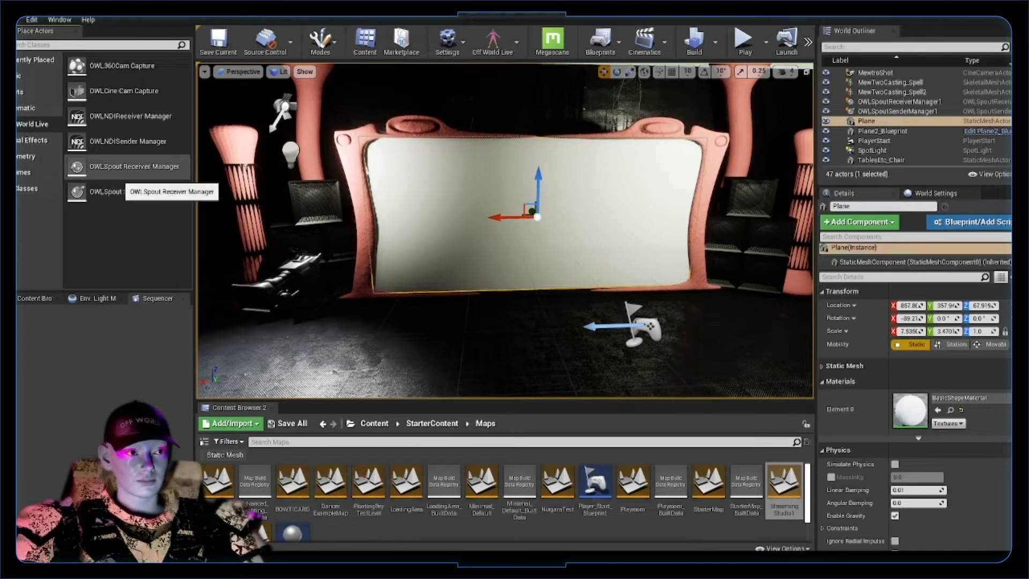
pyautogui.moveTo(124, 191)
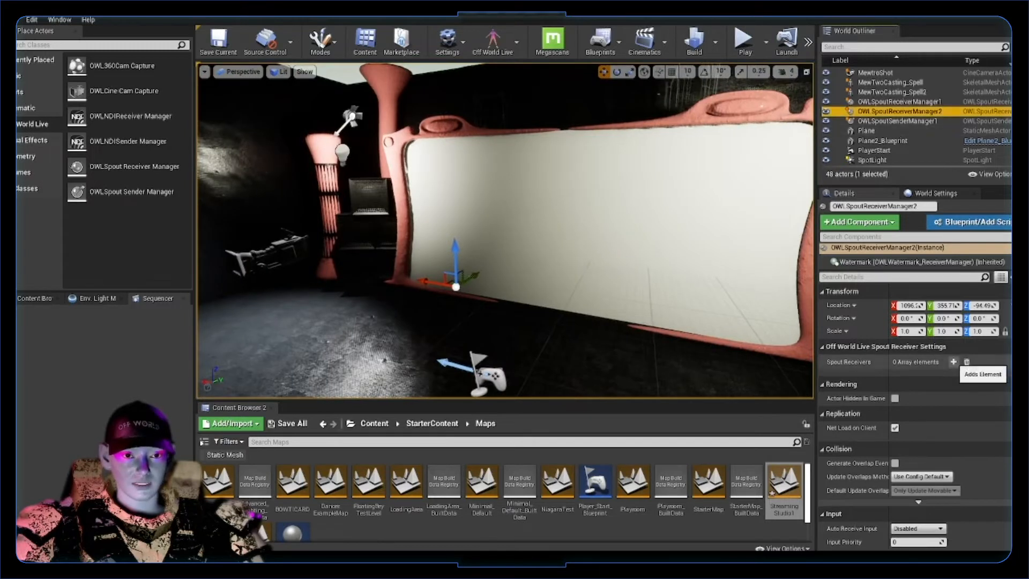
pyautogui.click(954, 361)
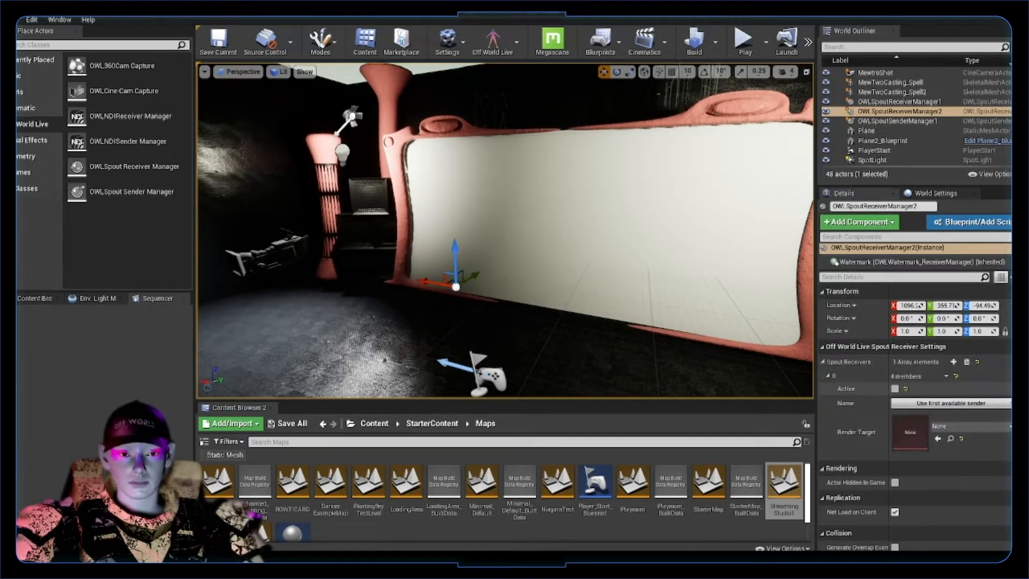
pyautogui.click(950, 403)
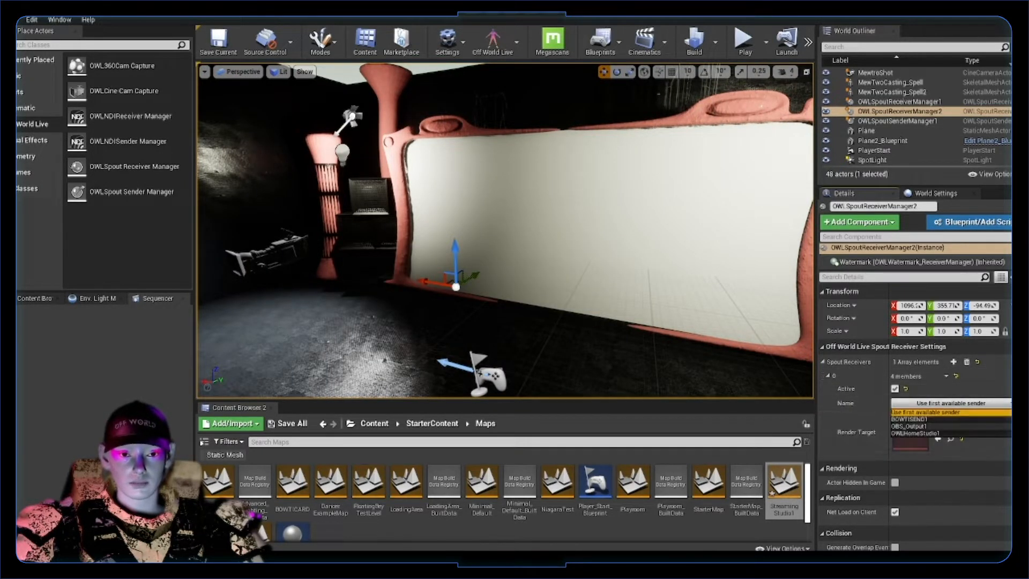
pyautogui.click(908, 426)
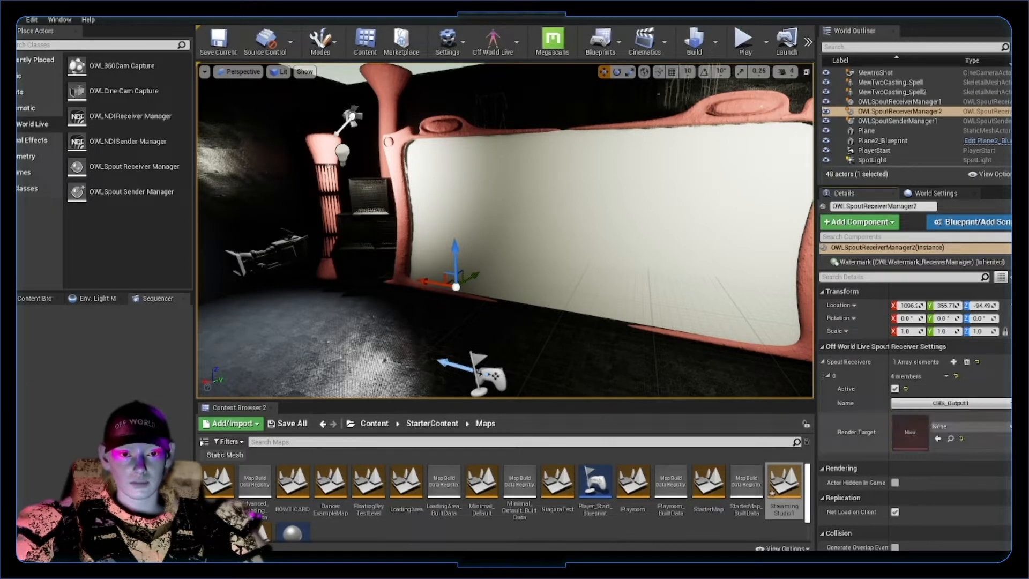
pyautogui.click(965, 425)
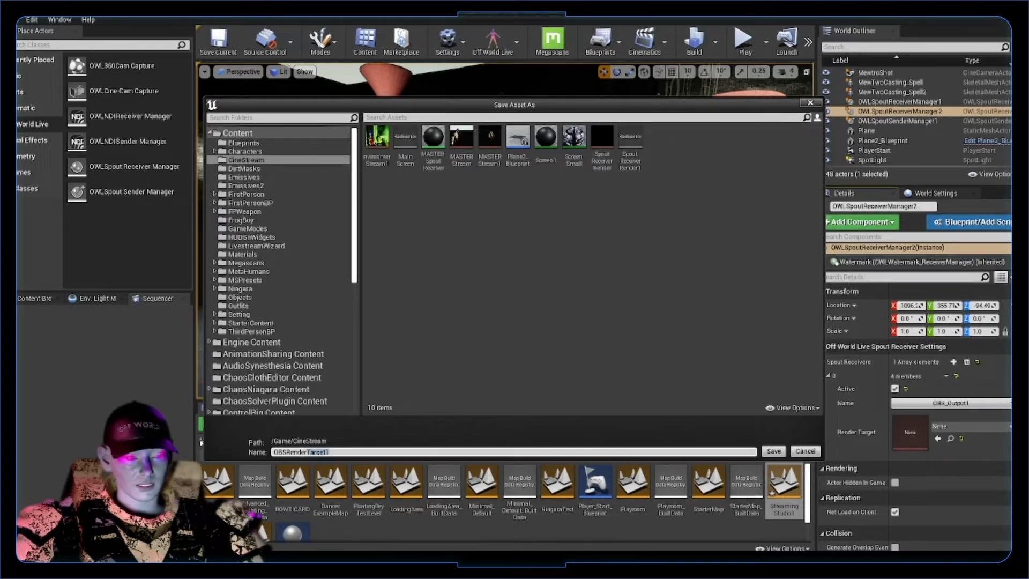
# Save the render target as OBSRenderReceiver in /Game/CineStream.
pyautogui.write('OBSRenderReceiver')
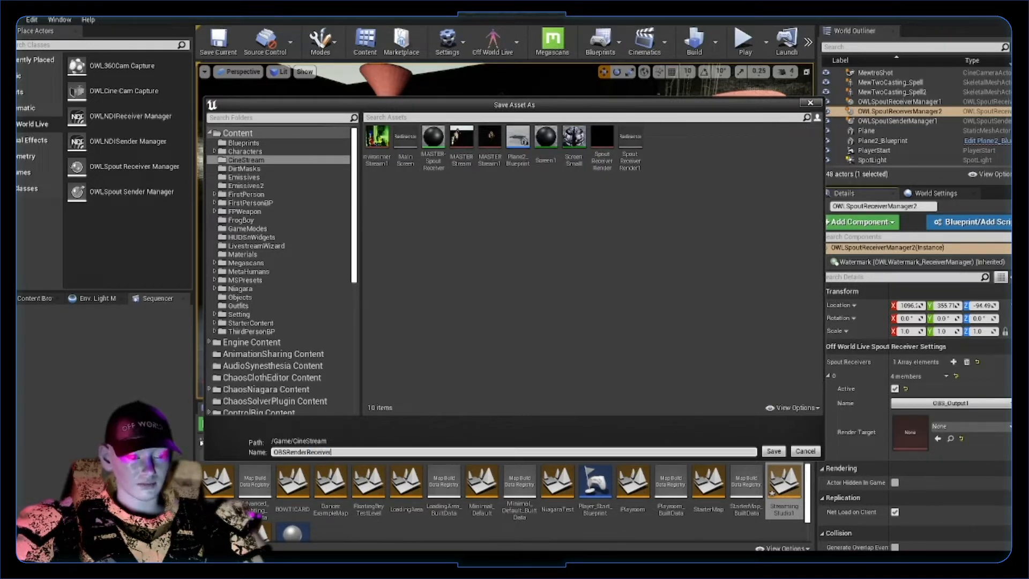
pyautogui.click(773, 451)
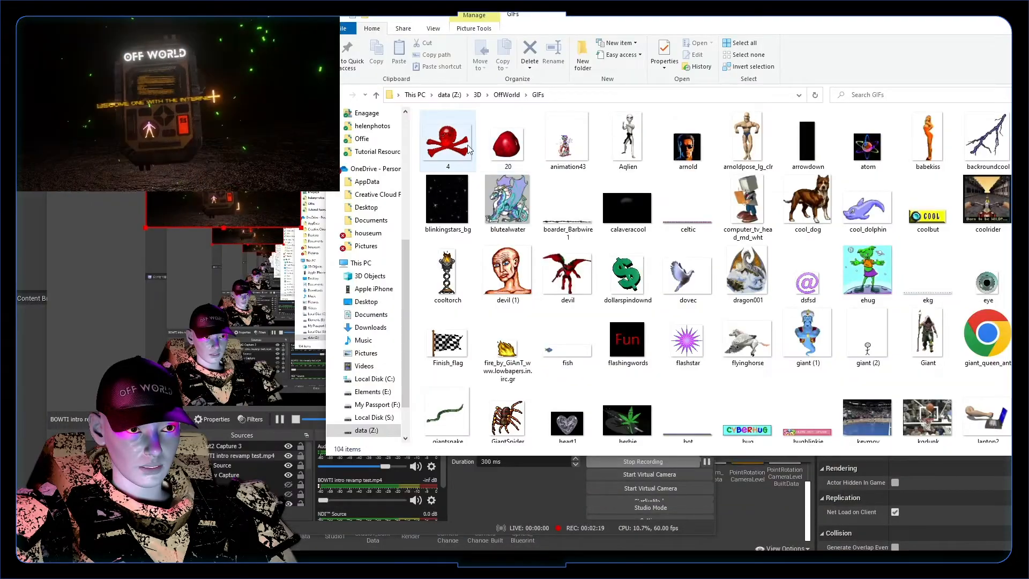
# Pick the red skull GIF from the OffWorld GIFs folder.
pyautogui.click(447, 138)
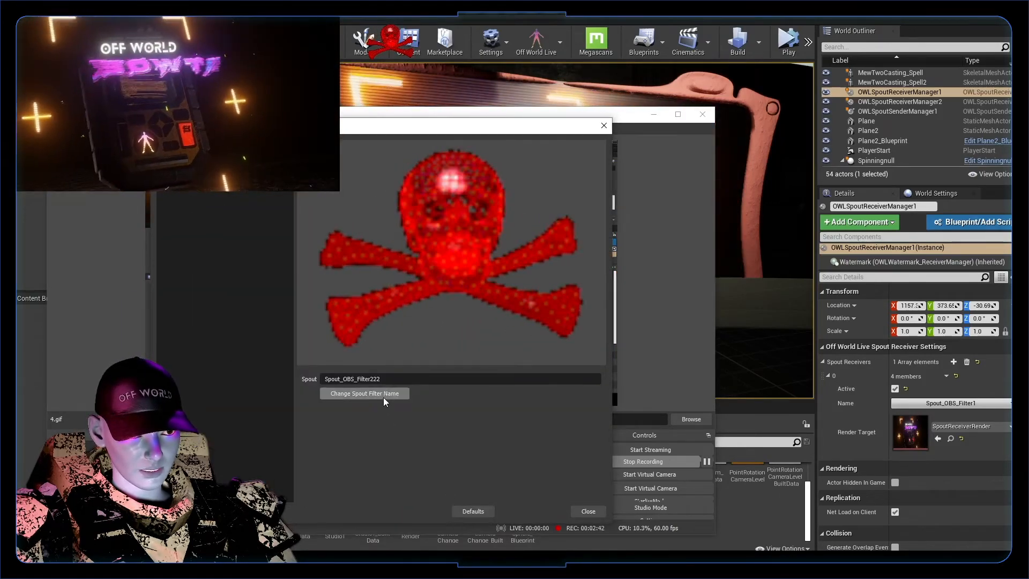
# Set the receiver's sender to Spout_OBS_Filter222 so the skull GIF shows on the screen.
pyautogui.click(955, 402)
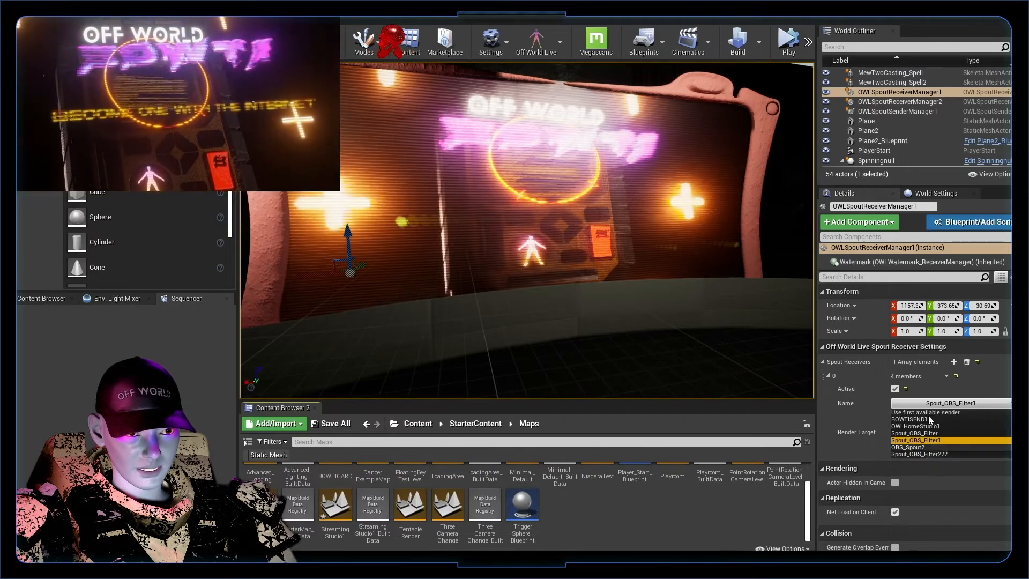
pyautogui.click(923, 454)
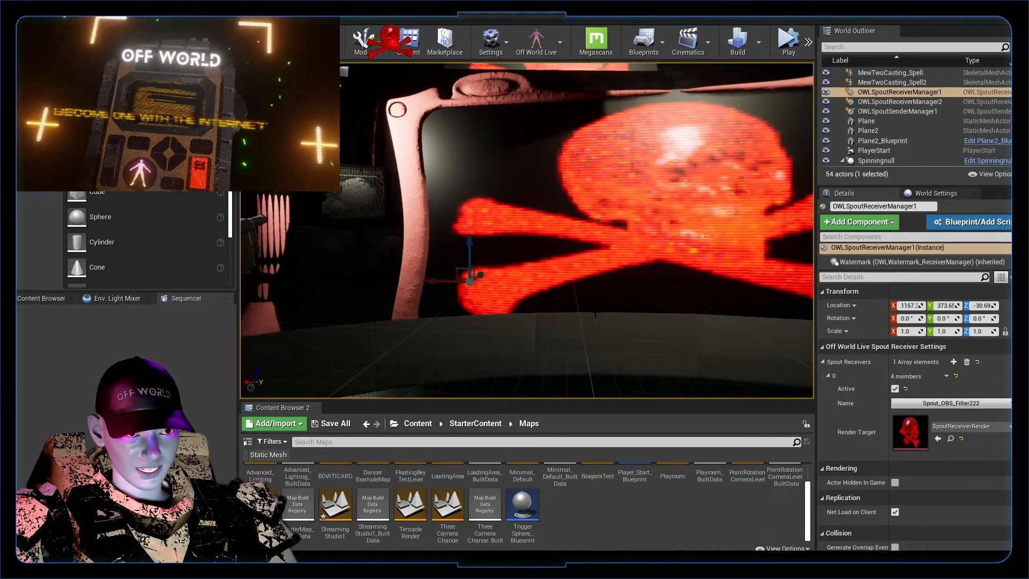